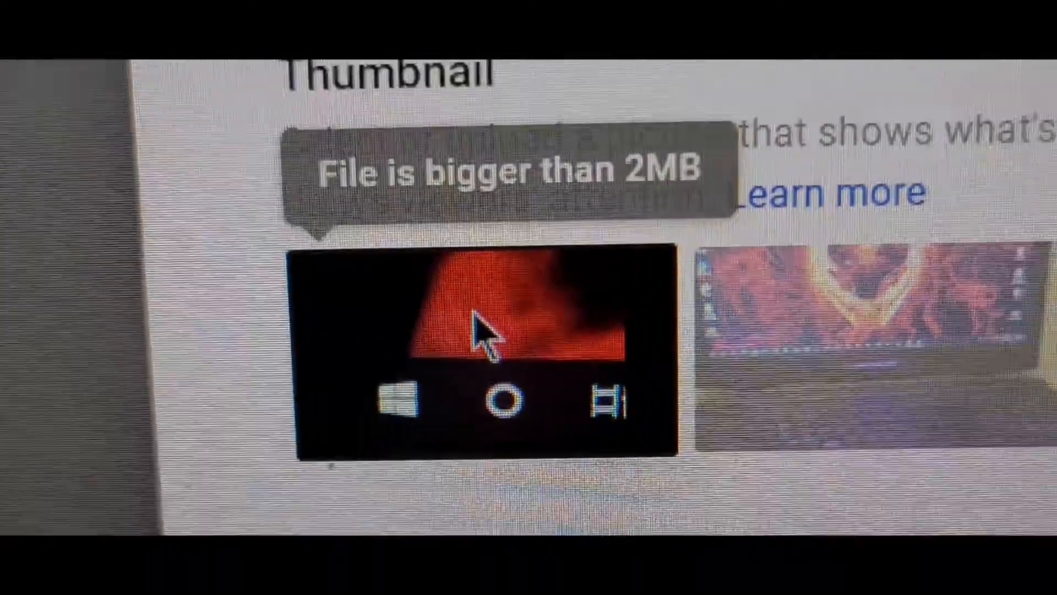
pyautogui.scroll(-3)
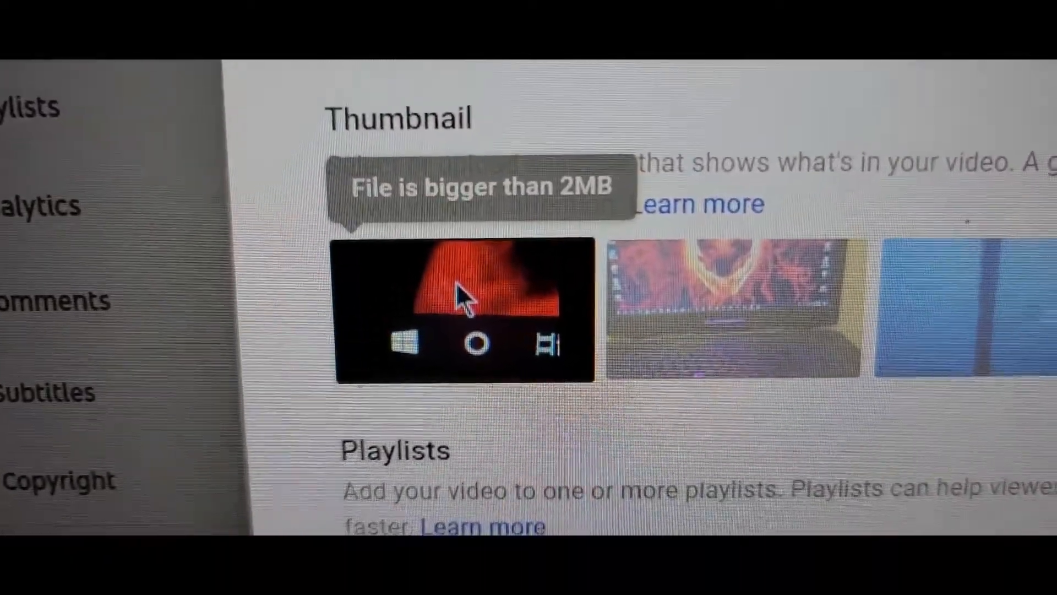